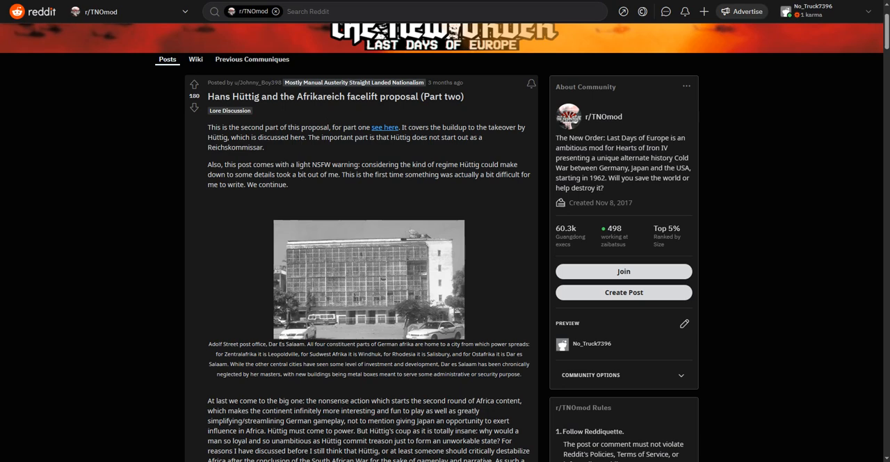
scroll(down, 3)
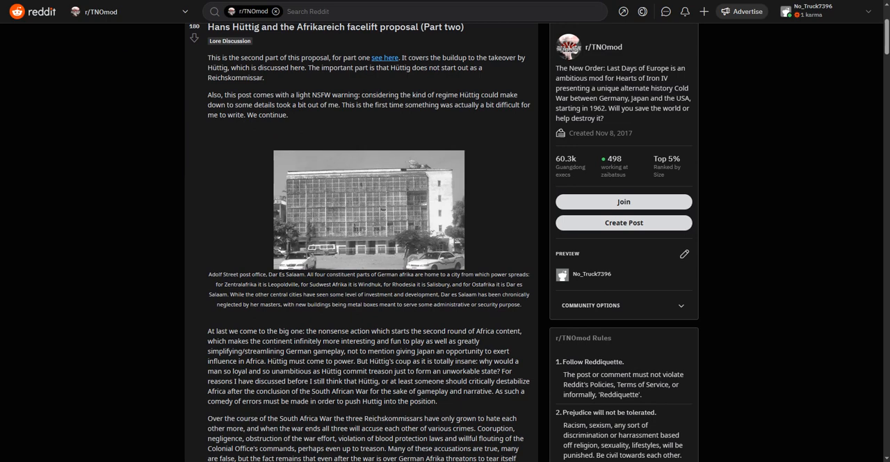
scroll(down, 3)
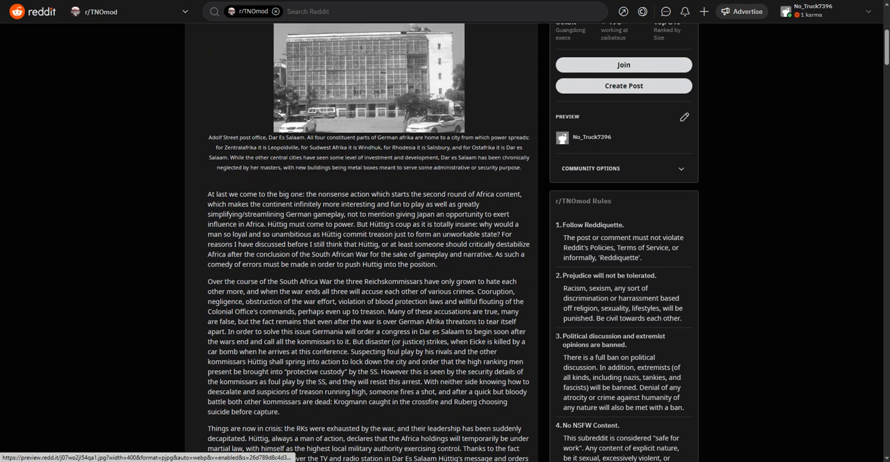
scroll(down, 3)
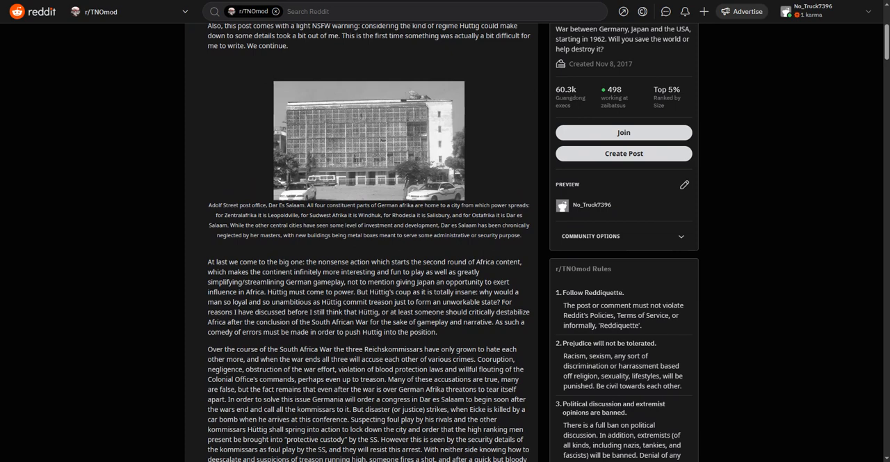
scroll(down, 3)
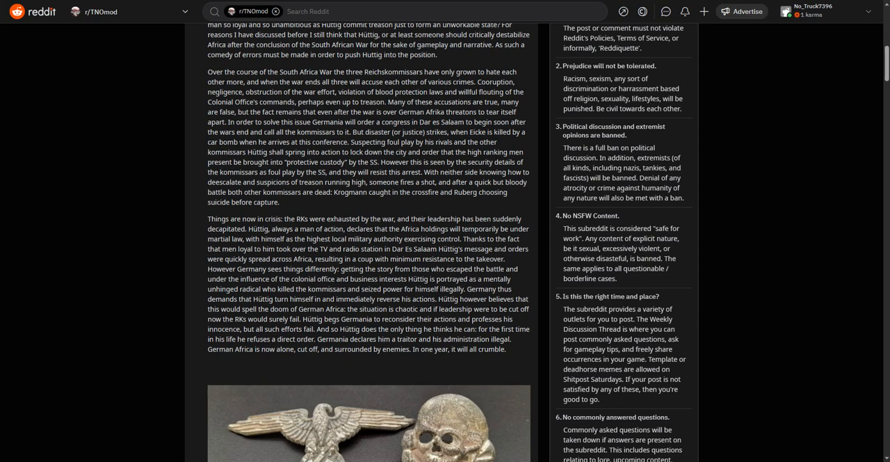
scroll(down, 3)
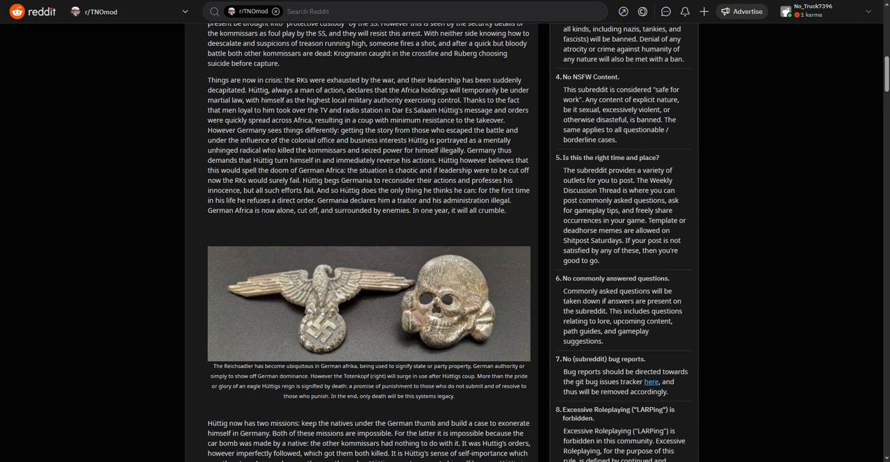
scroll(down, 3)
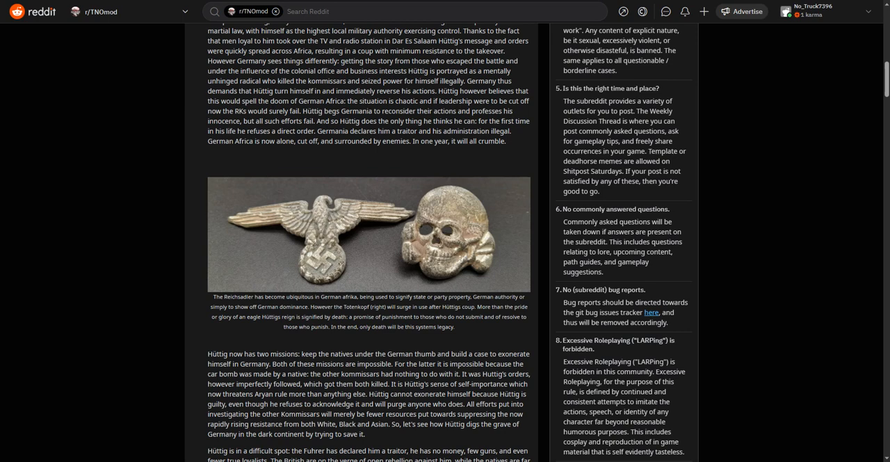
scroll(down, 3)
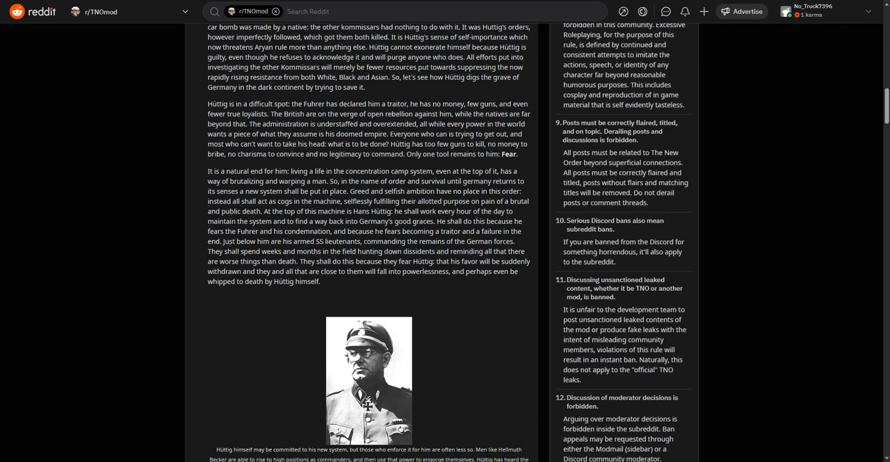
scroll(down, 3)
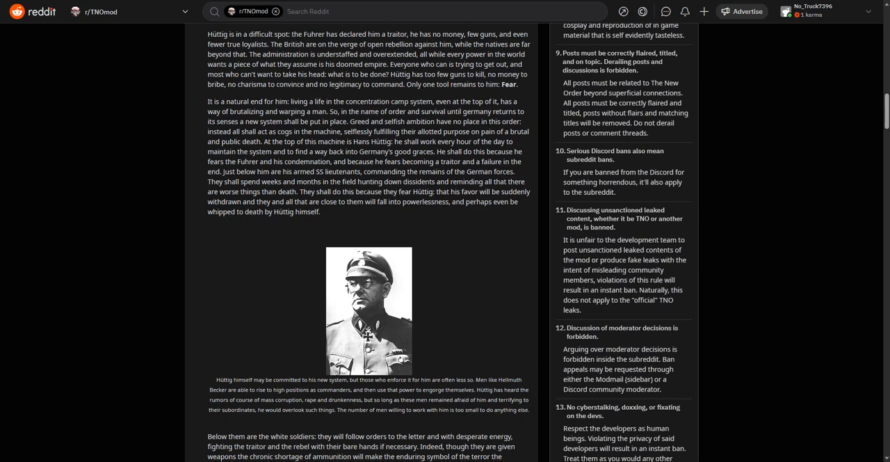
scroll(down, 3)
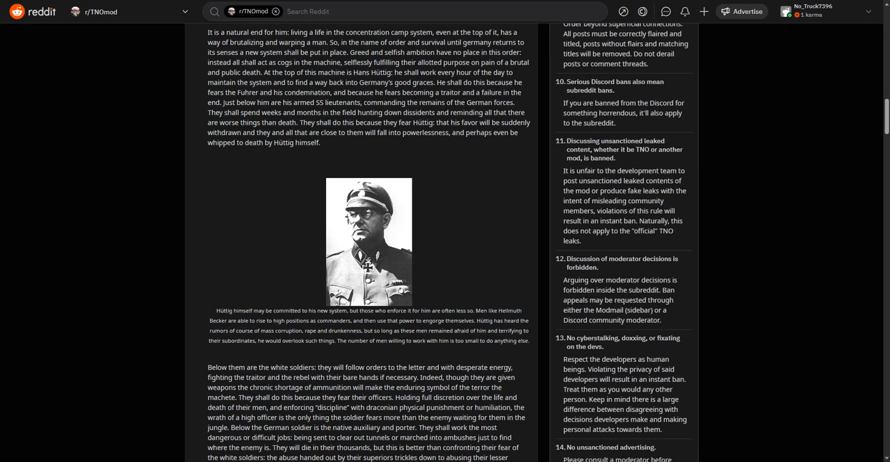
scroll(down, 3)
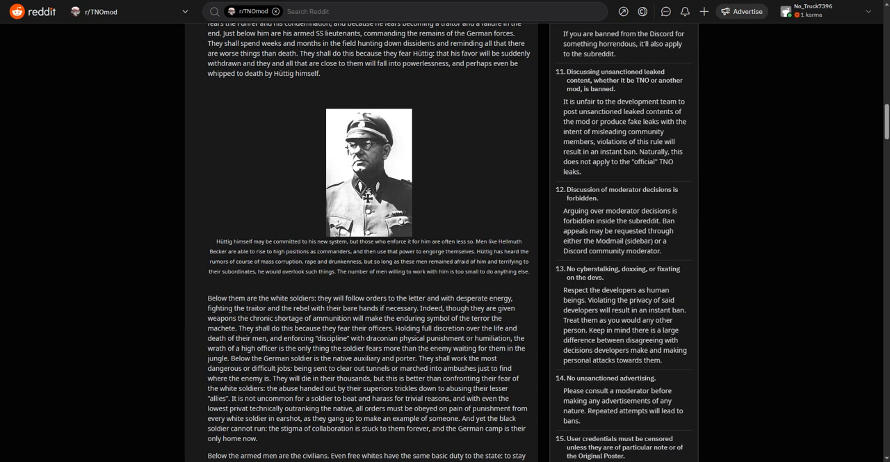
scroll(down, 3)
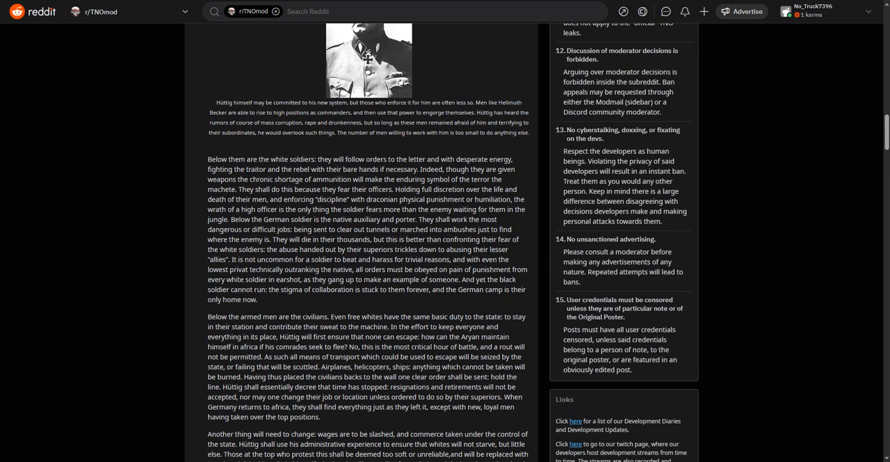
scroll(down, 3)
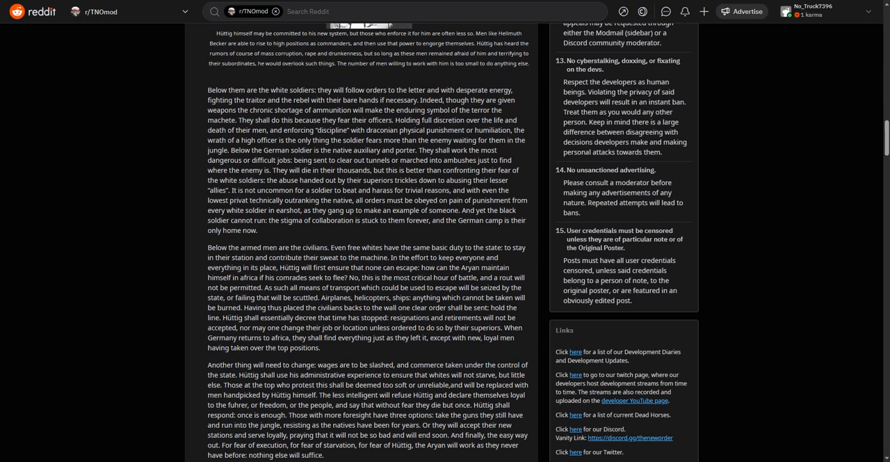
scroll(down, 3)
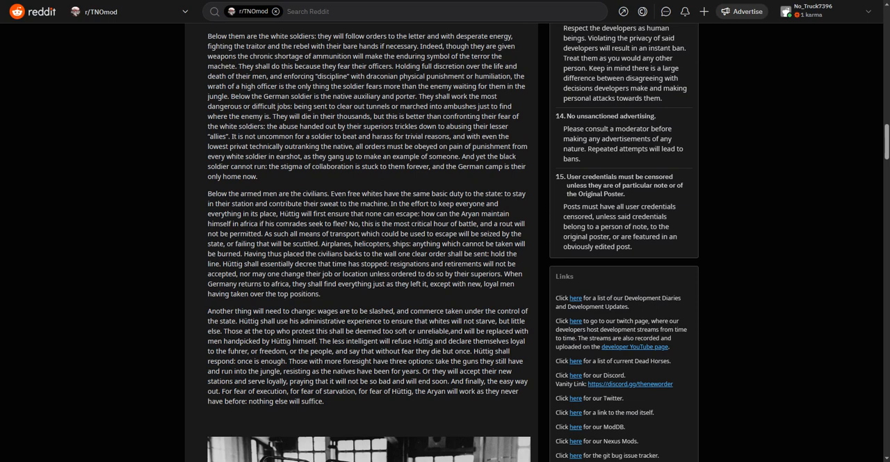
scroll(down, 3)
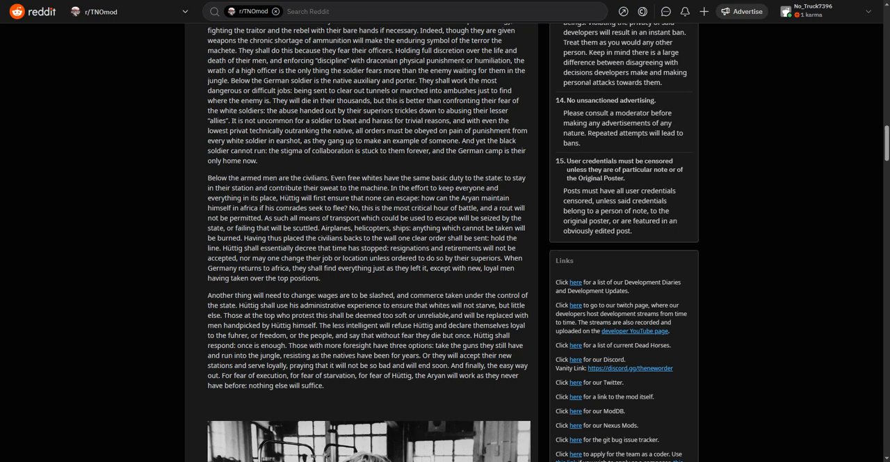
scroll(down, 3)
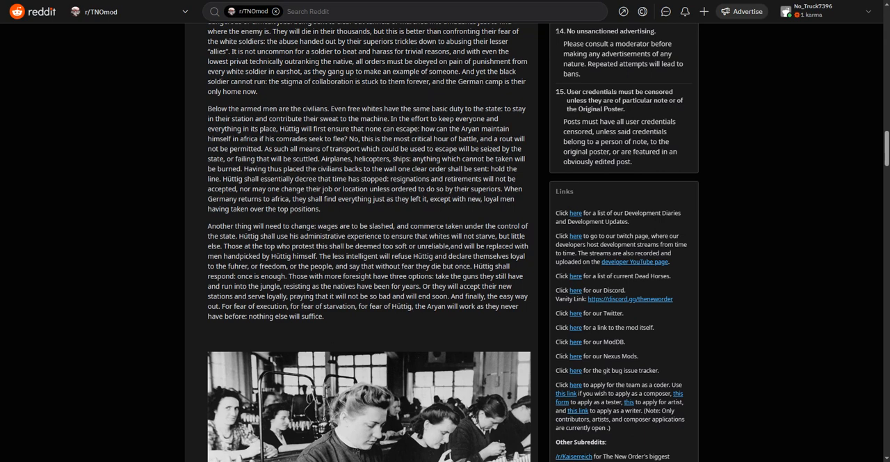
scroll(down, 3)
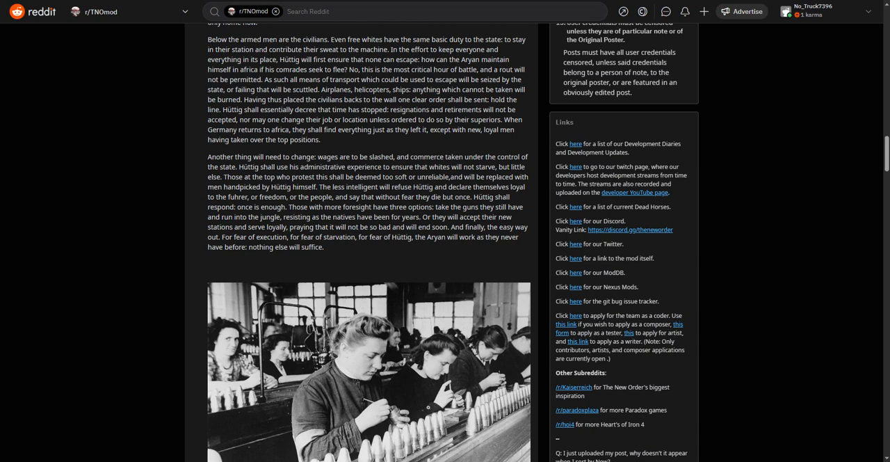
scroll(down, 3)
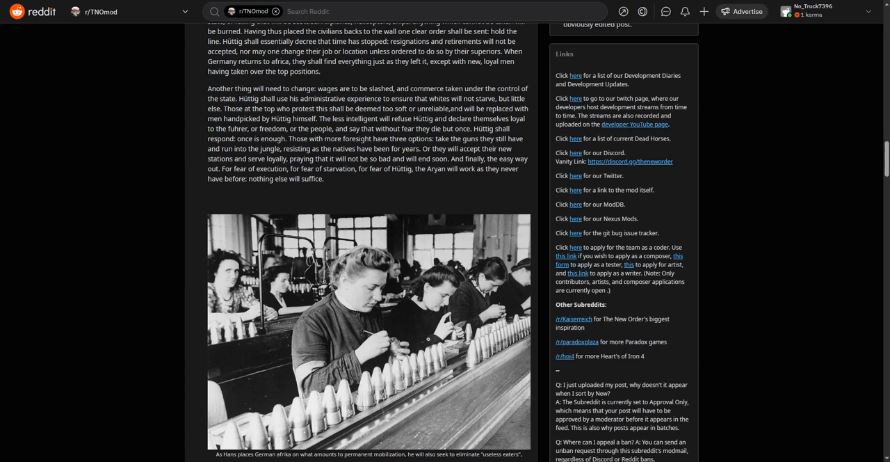
scroll(down, 3)
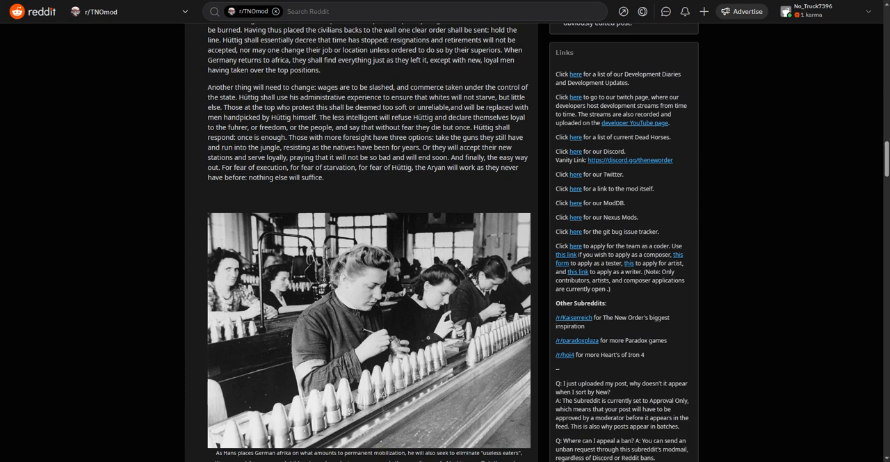
scroll(down, 3)
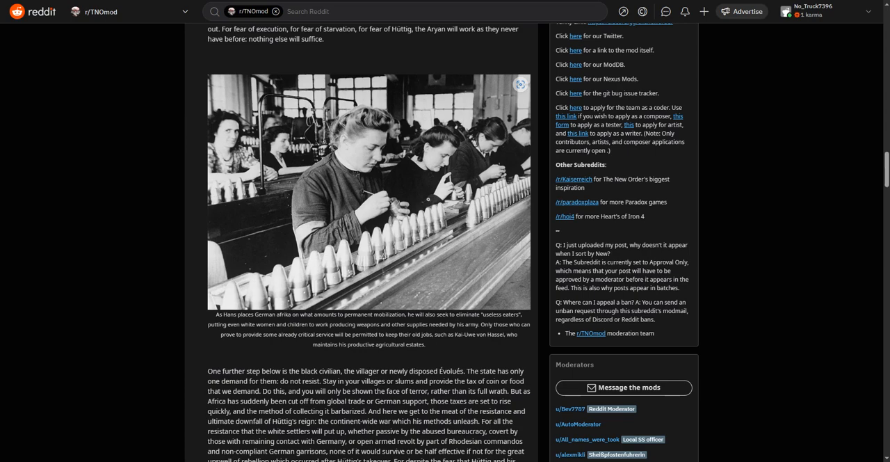
scroll(down, 3)
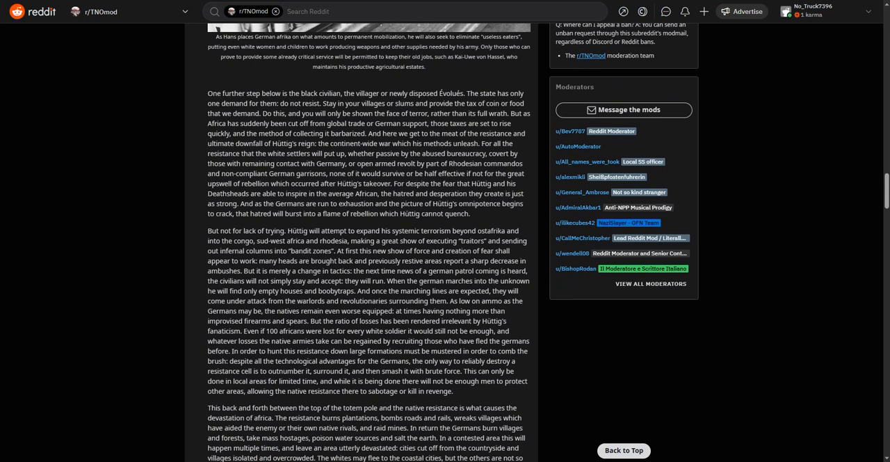
scroll(down, 3)
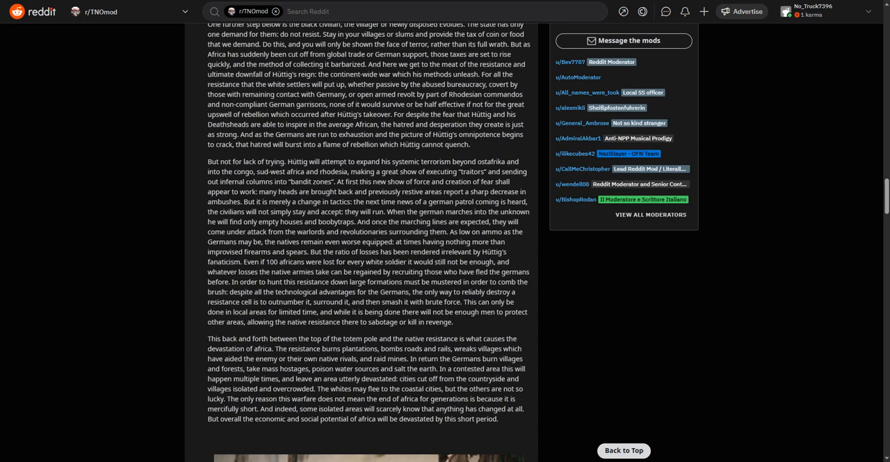
scroll(down, 3)
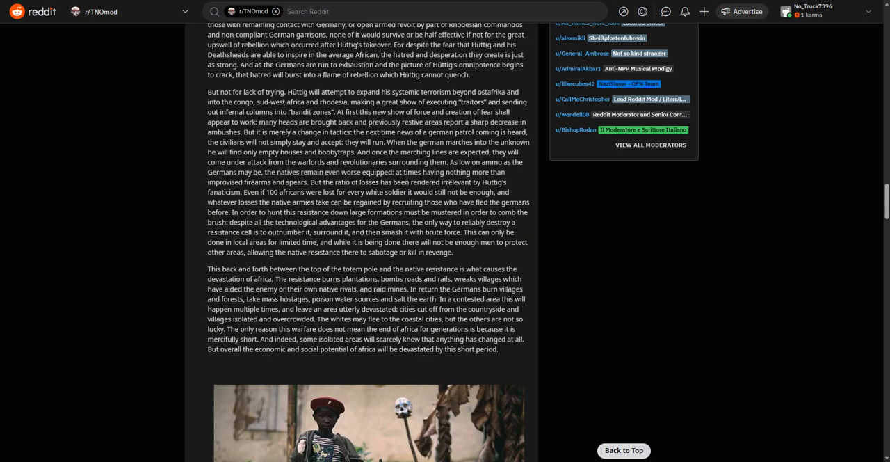
scroll(down, 3)
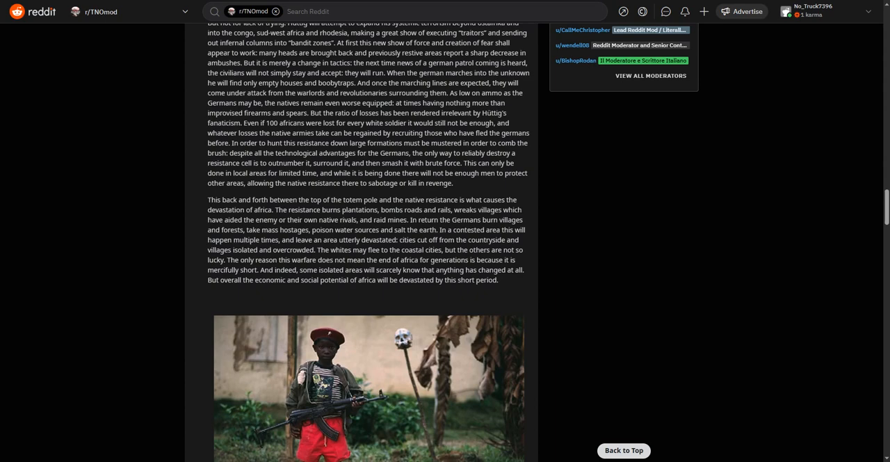
scroll(down, 3)
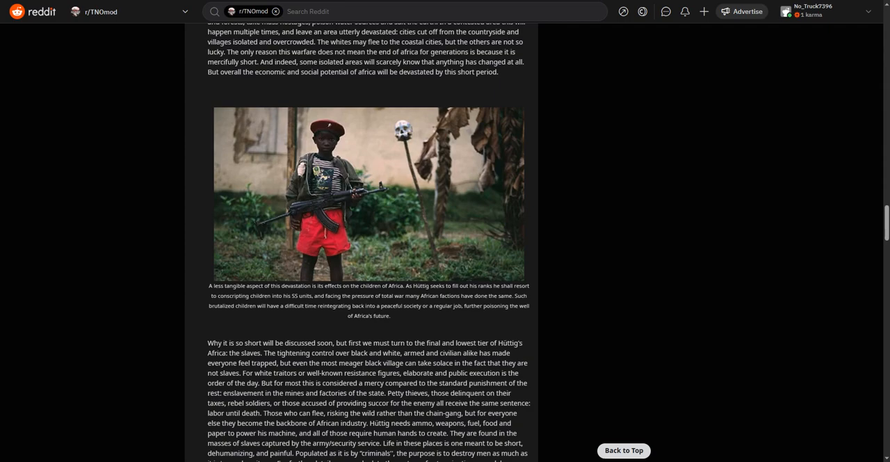
scroll(down, 3)
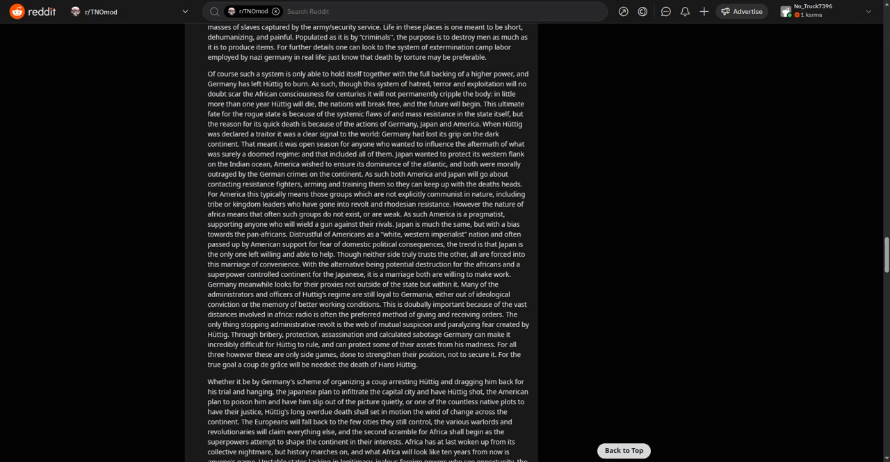
scroll(down, 3)
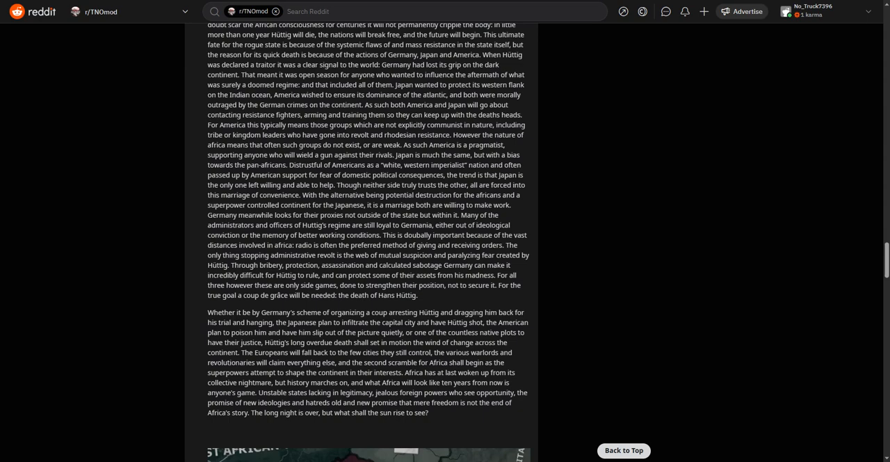
scroll(down, 3)
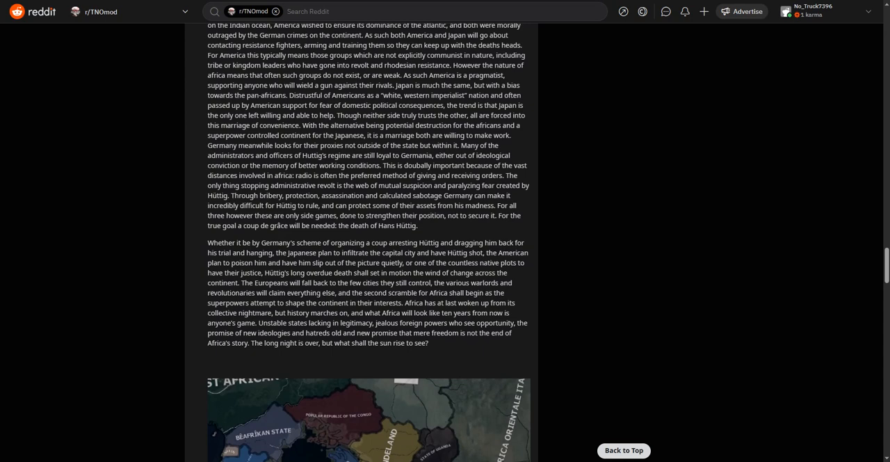
scroll(down, 3)
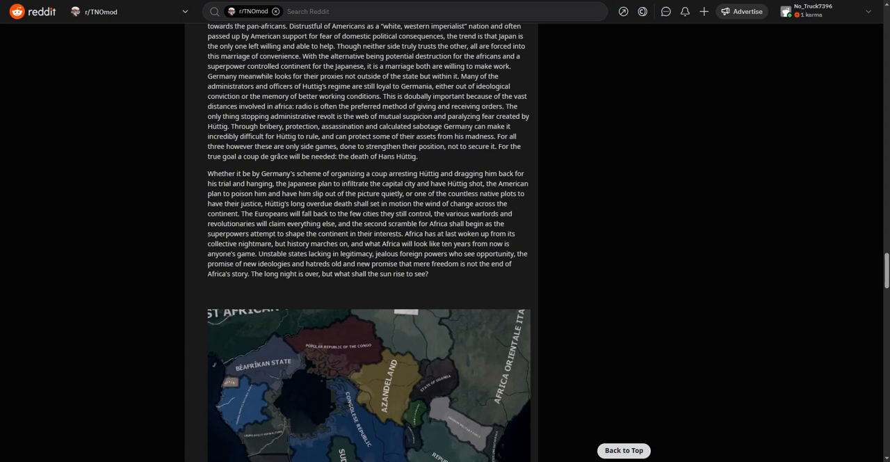
scroll(down, 3)
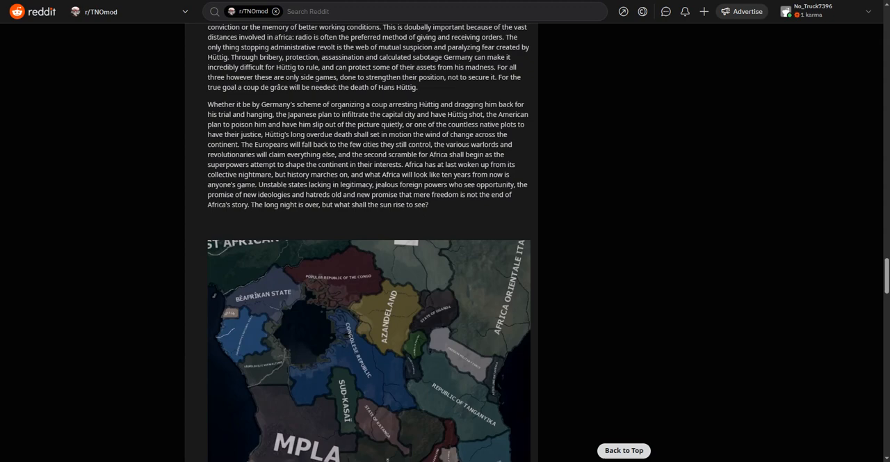
scroll(down, 3)
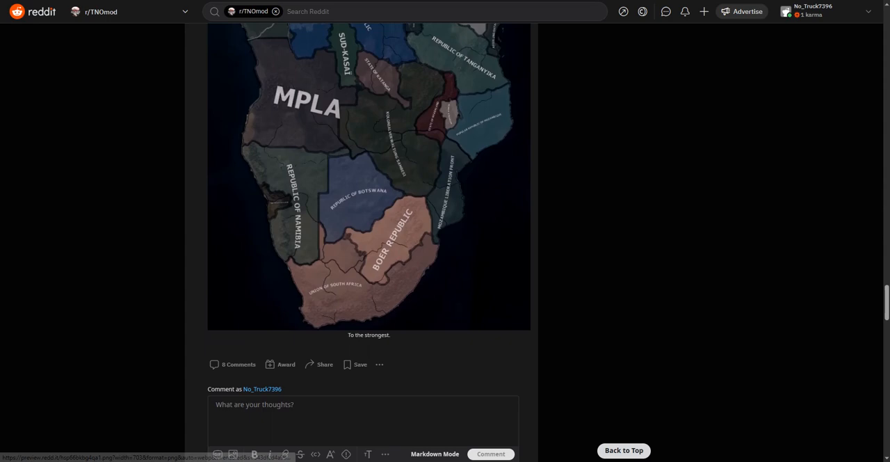